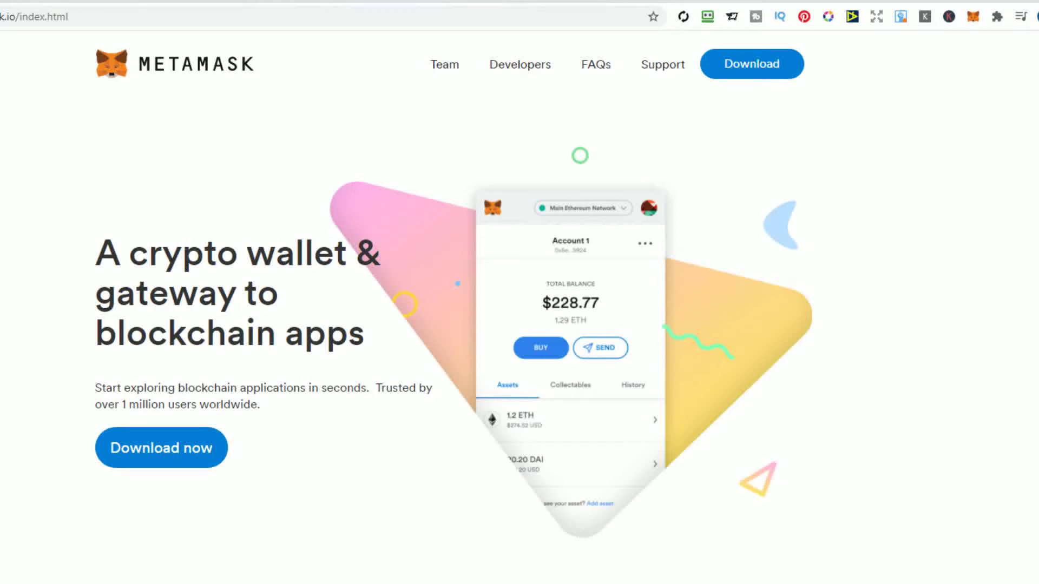
Subscribe to Cryptocoiners Info and turn on notifications for all uploads
scroll("down", 3)
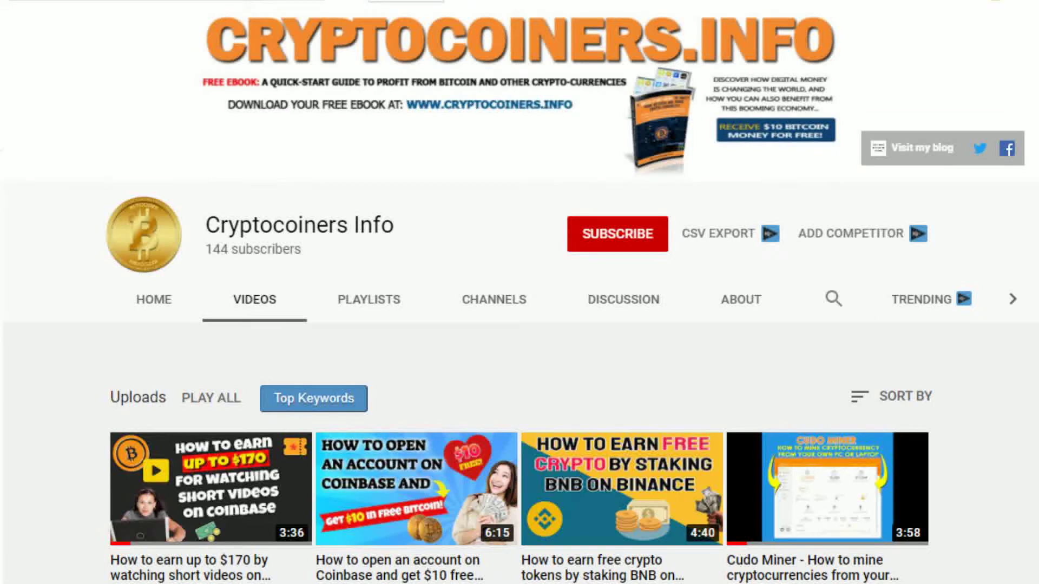
mouse_move(617, 234)
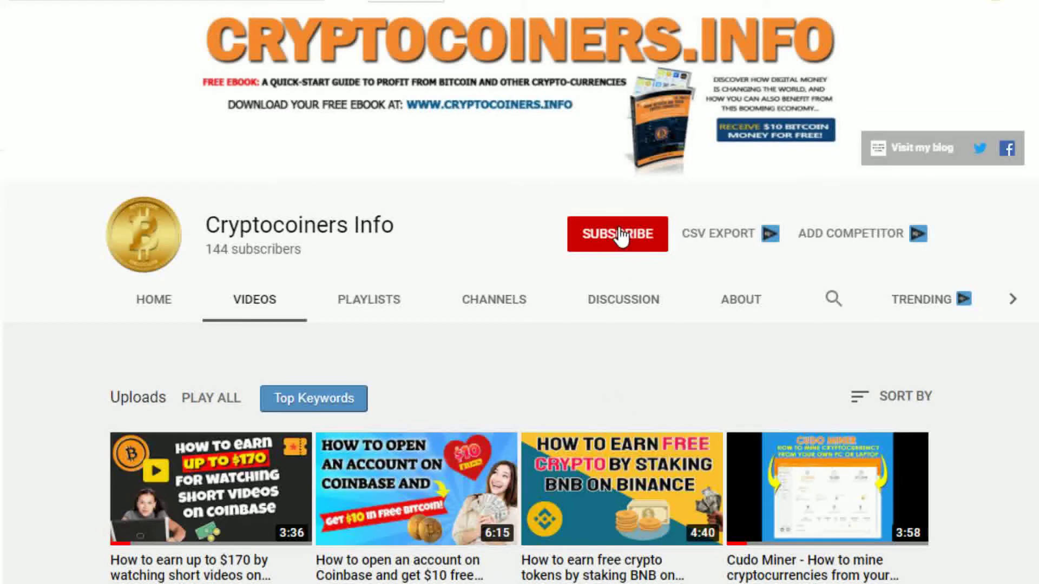
left_click(616, 233)
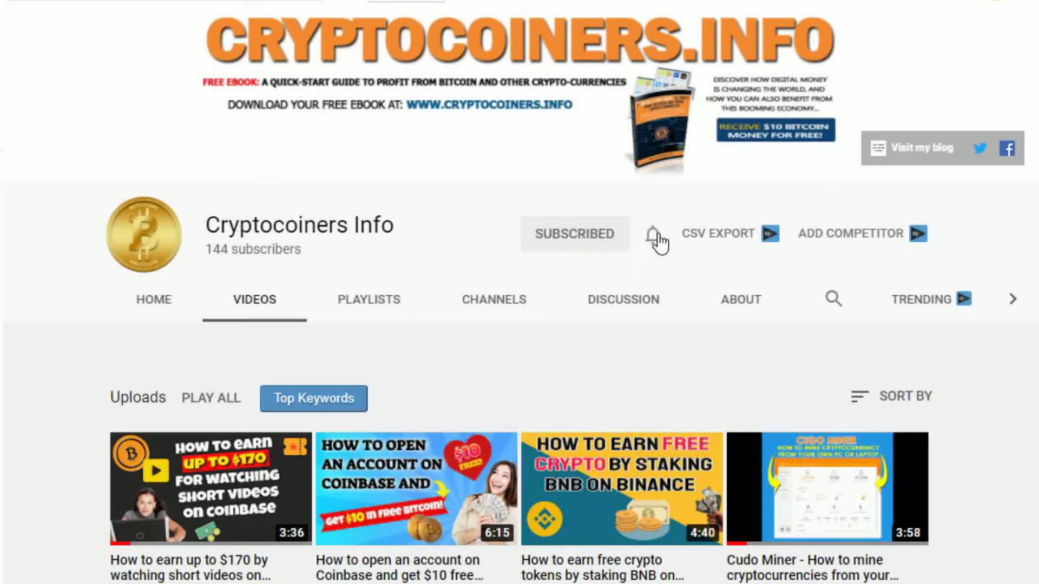
left_click(655, 233)
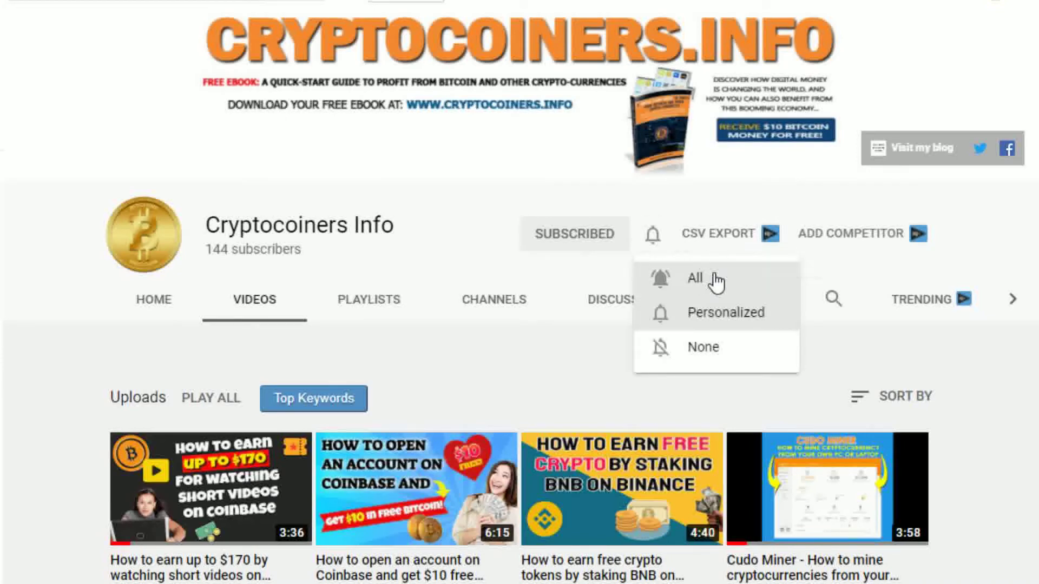
left_click(653, 233)
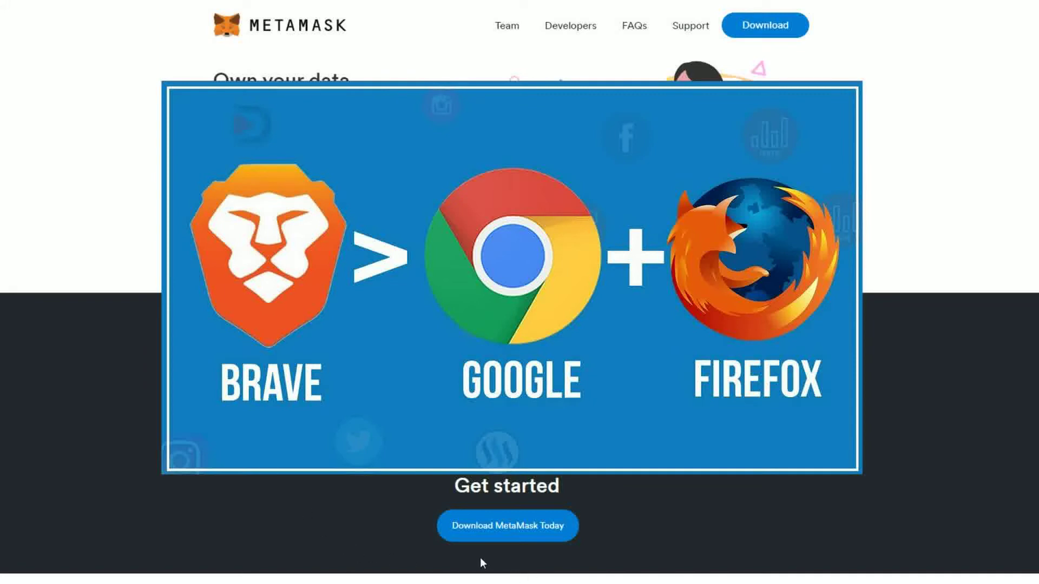
mouse_move(584, 487)
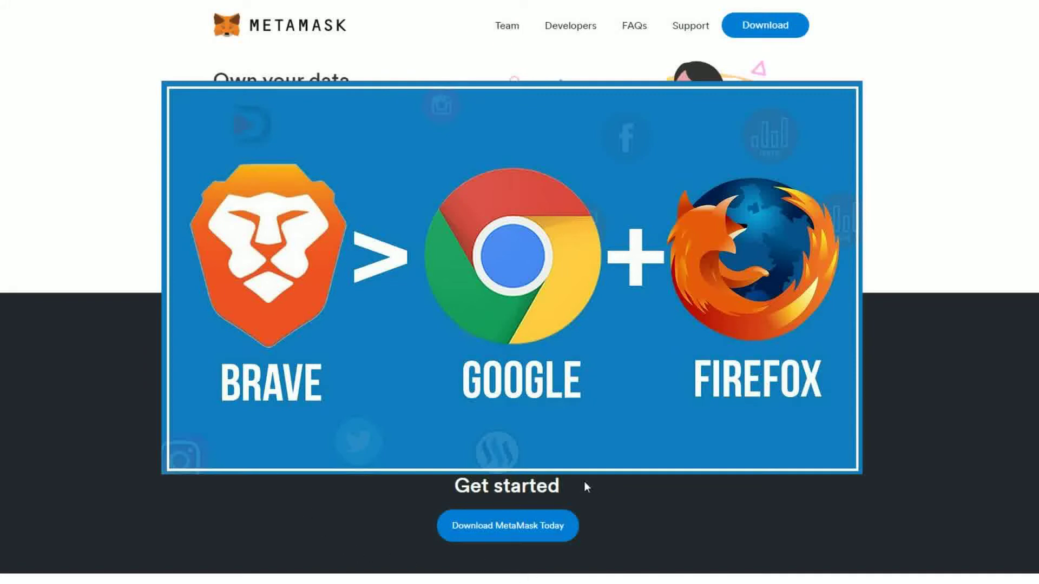
mouse_move(572, 489)
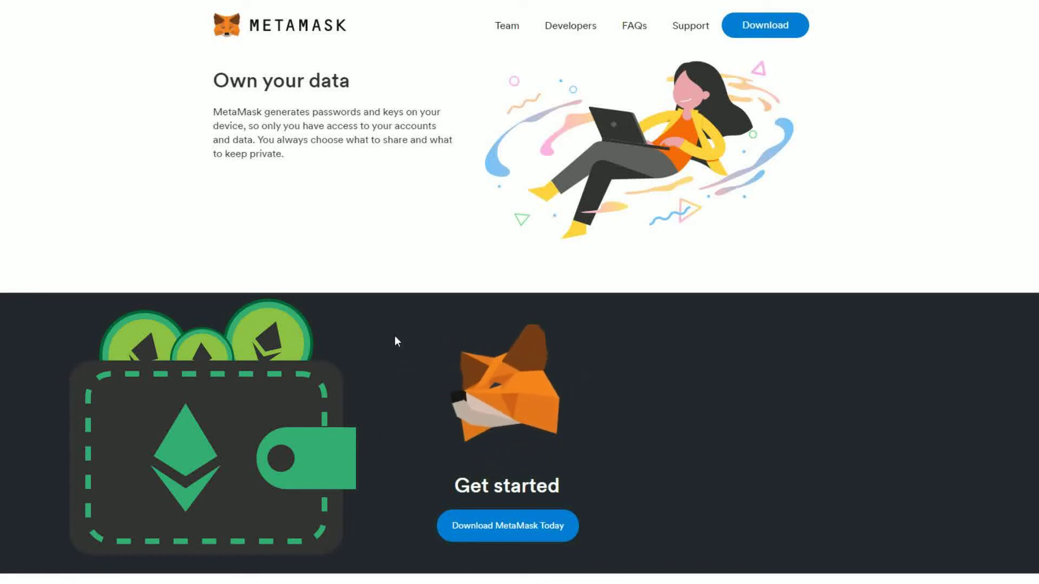
mouse_move(610, 447)
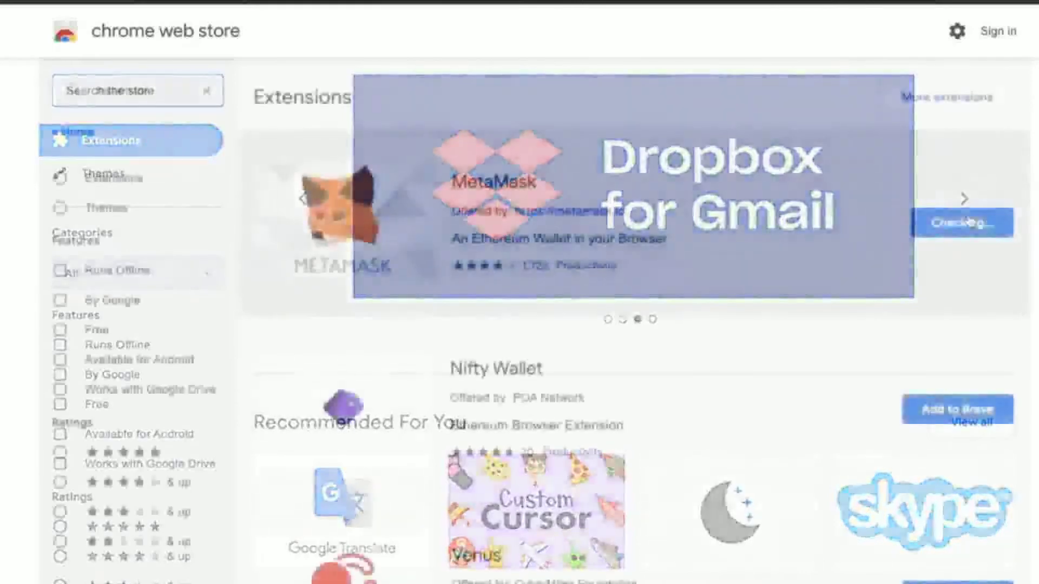
Add the MetaMask extension to Brave from the Chrome Web Store
left_click(961, 222)
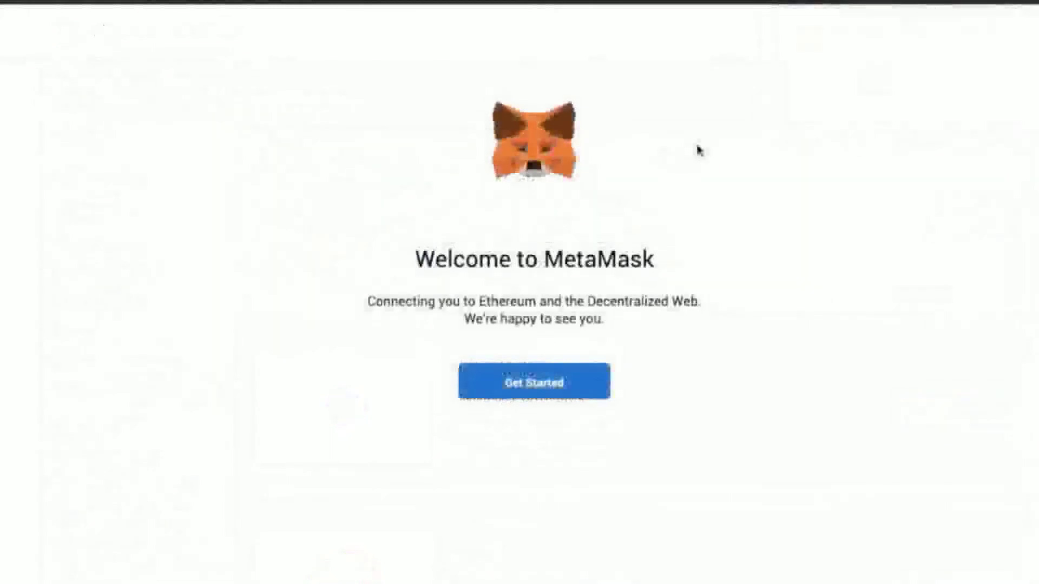
Create a new wallet with a confirmed password, accepting the Terms of Use
left_click(534, 382)
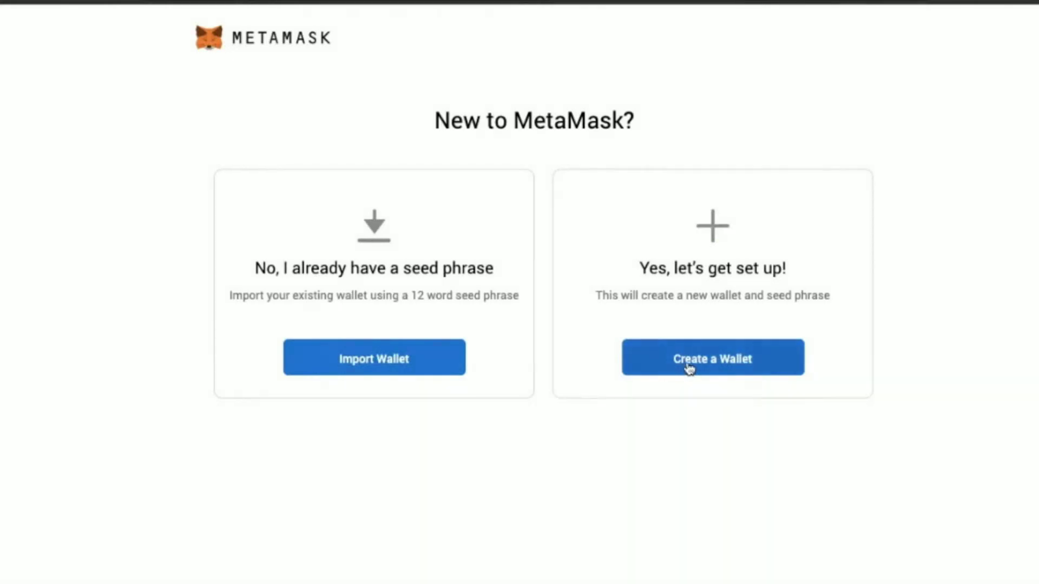
left_click(711, 358)
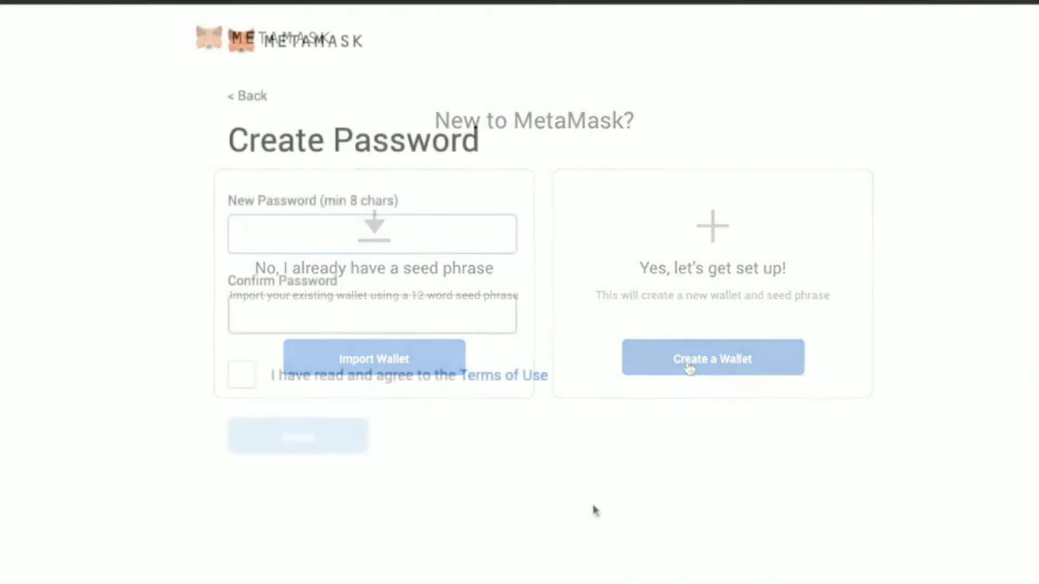
left_click(711, 357)
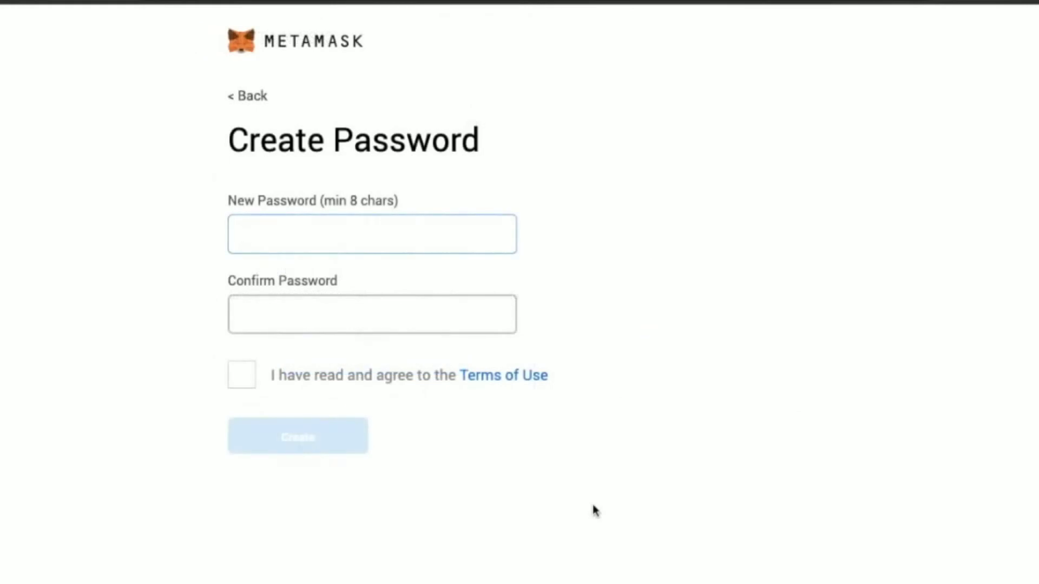
left_click(372, 234)
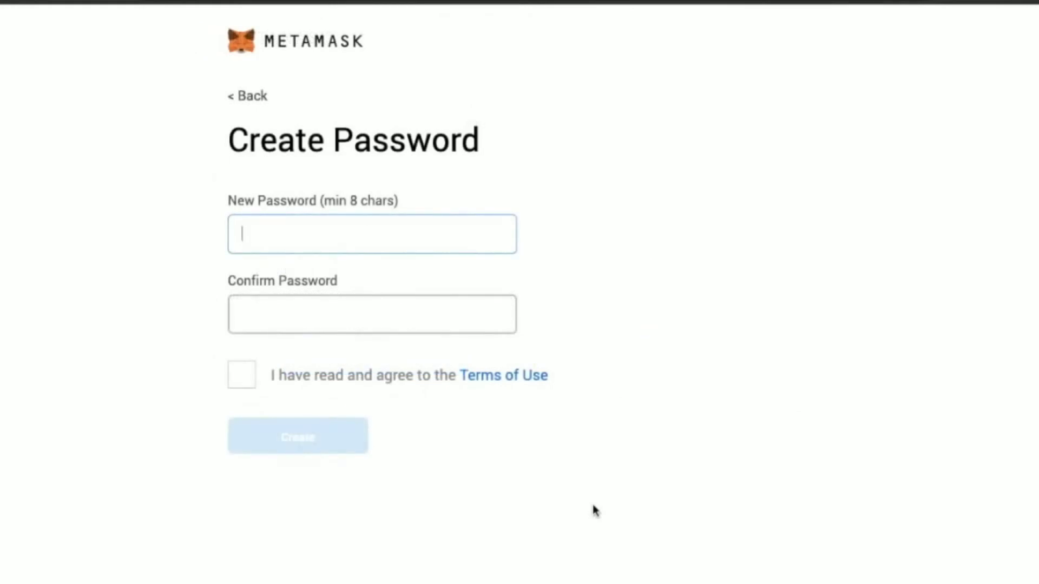
left_click(242, 374)
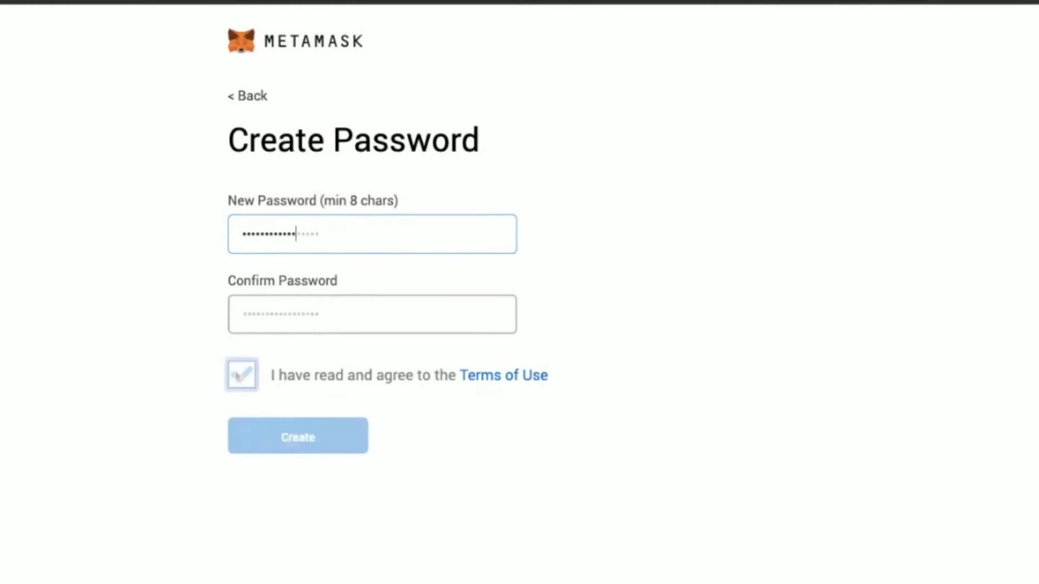
left_click(241, 374)
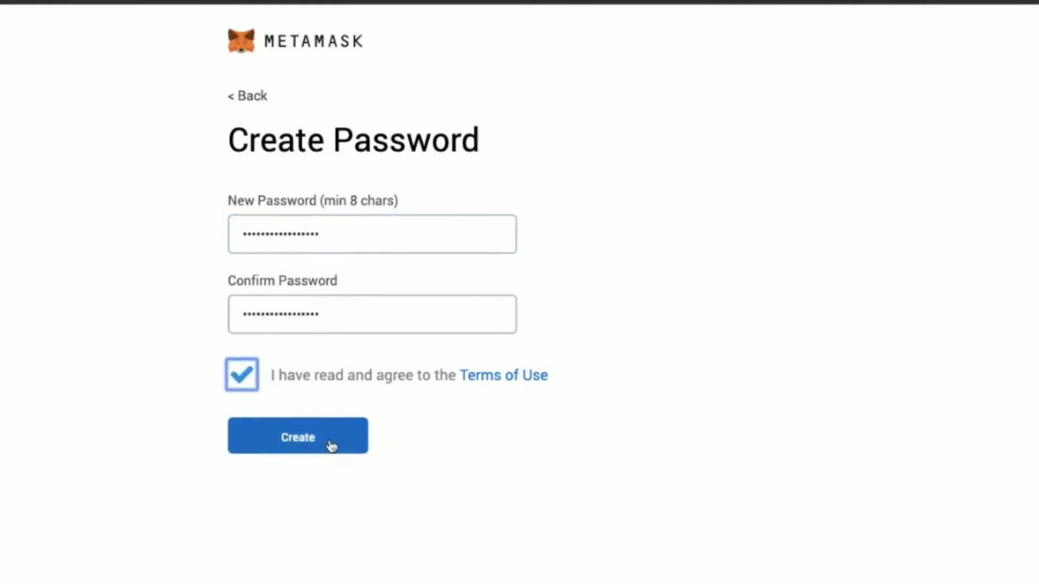
left_click(298, 436)
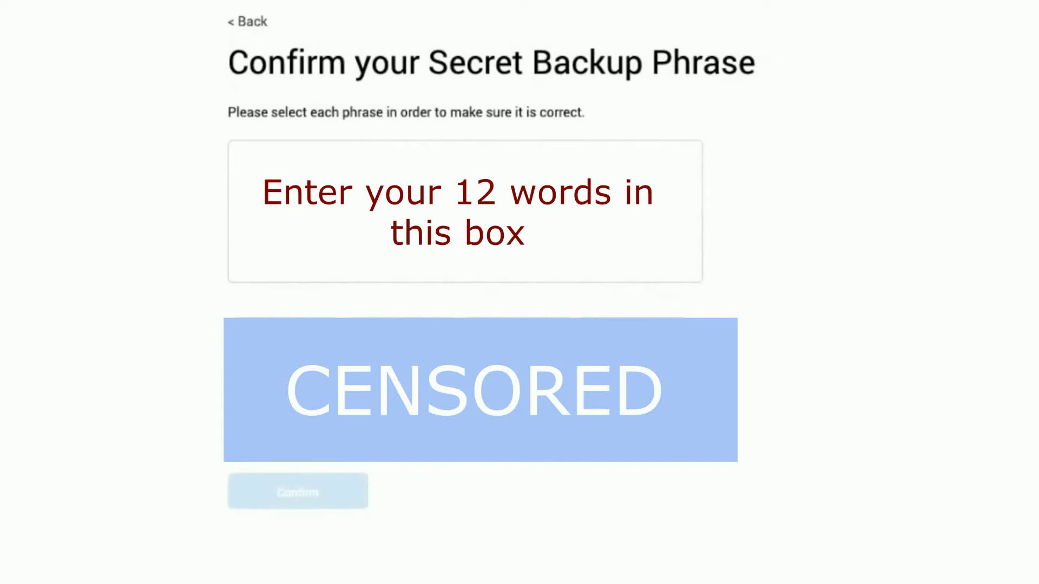
Confirm the 12-word backup phrase and finish setup with All Done
left_click(297, 492)
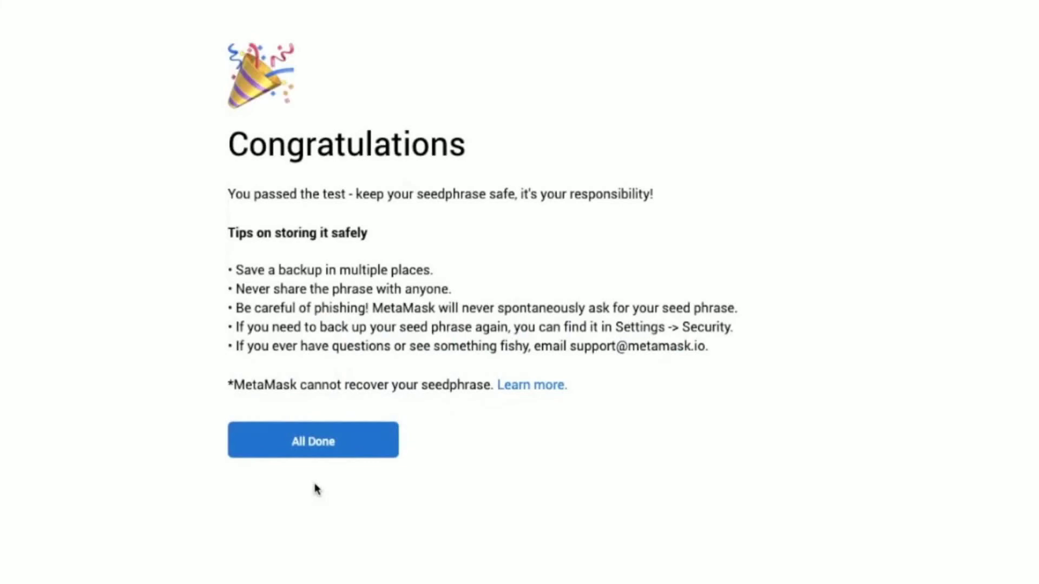
left_click(312, 440)
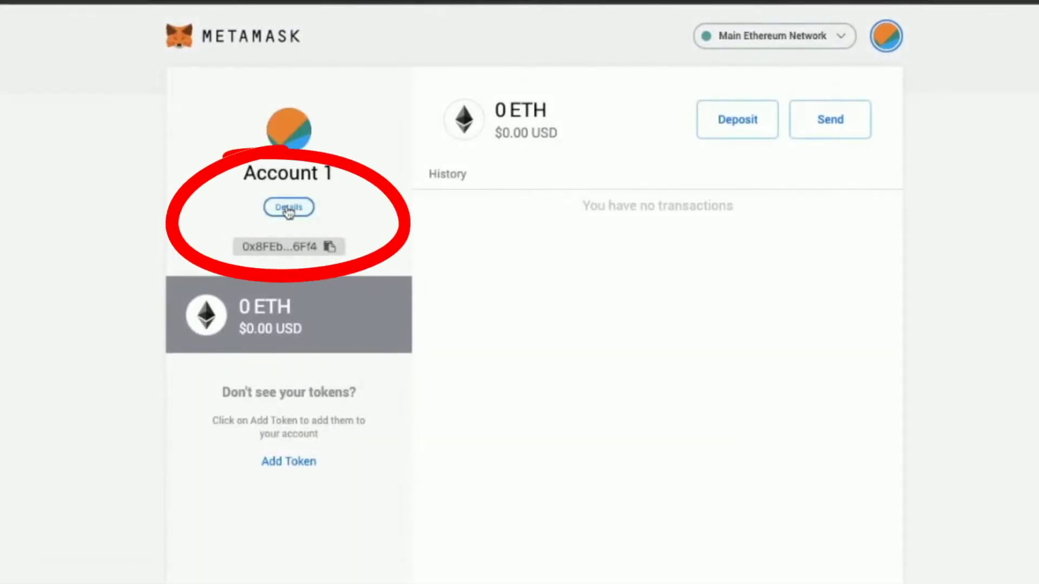
left_click(288, 207)
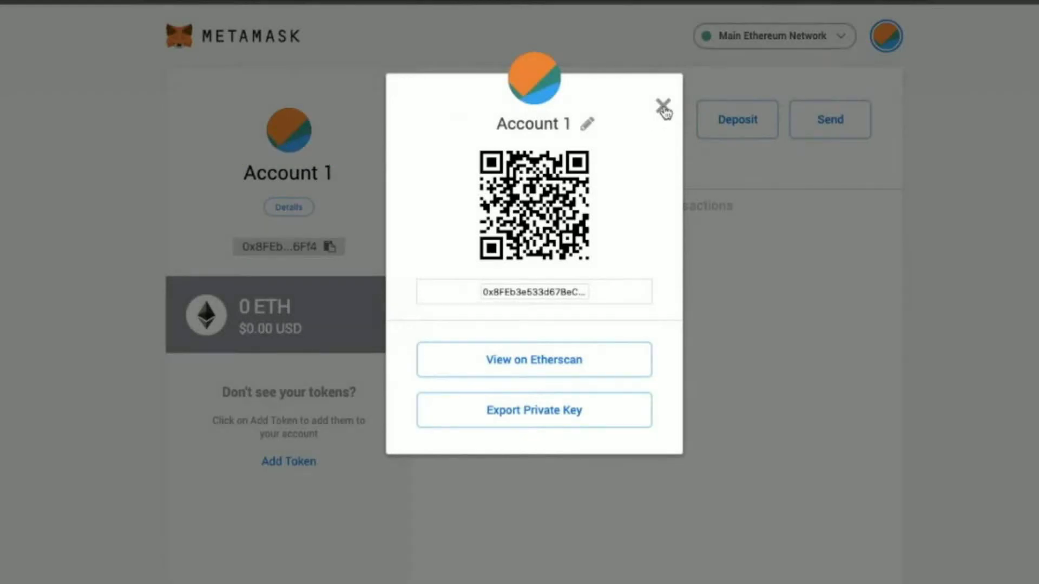
left_click(663, 107)
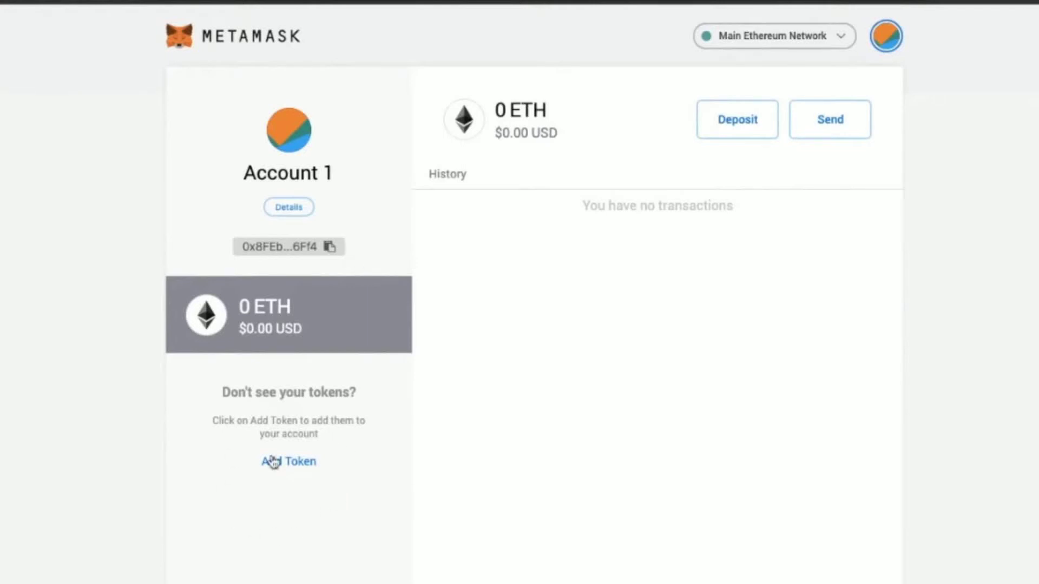
left_click(735, 120)
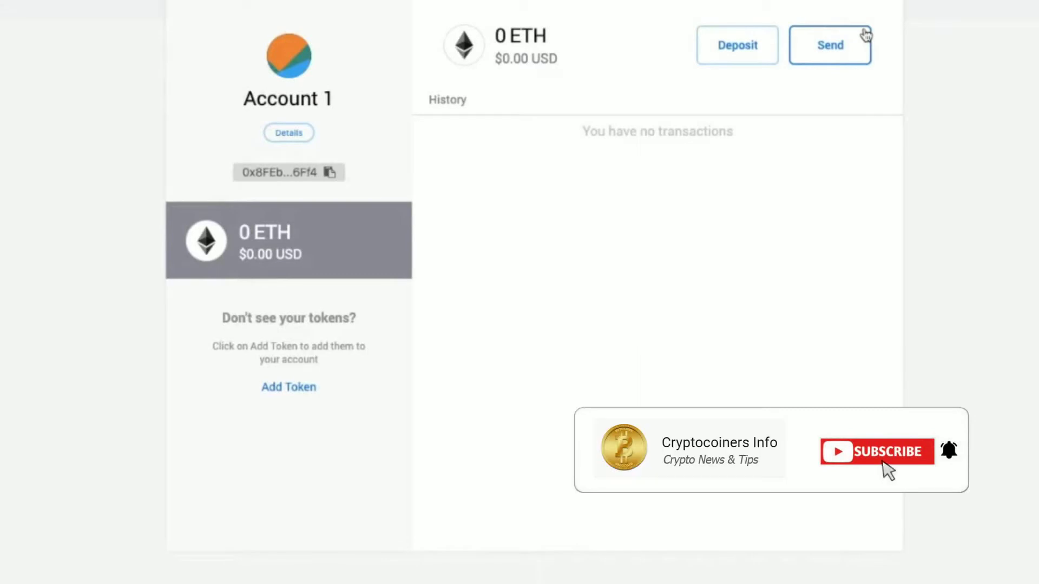
left_click(876, 452)
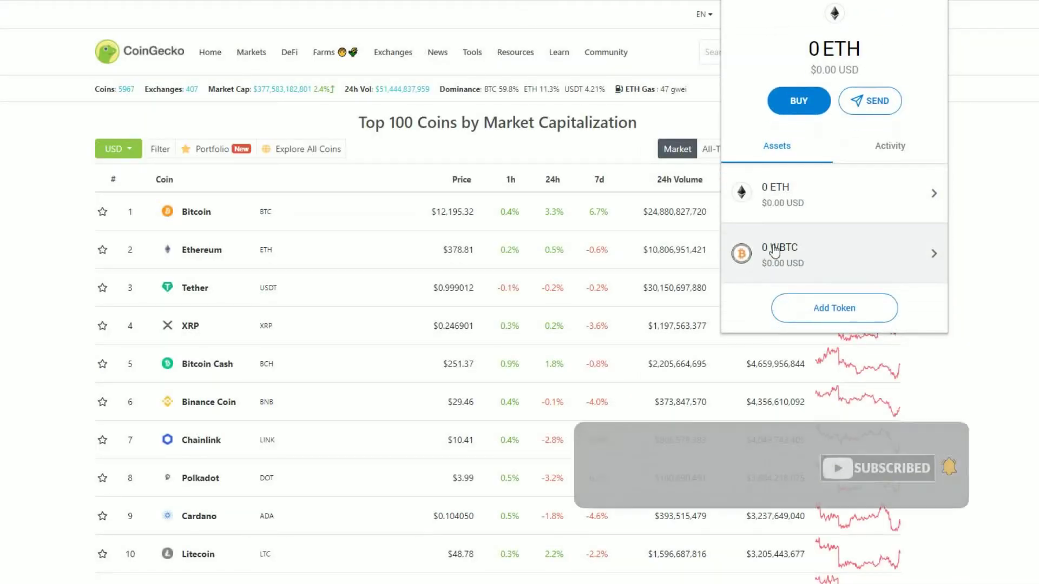
Search tokens for 'bat' and add Basic Attention Token (BAT) to the wallet
left_click(834, 307)
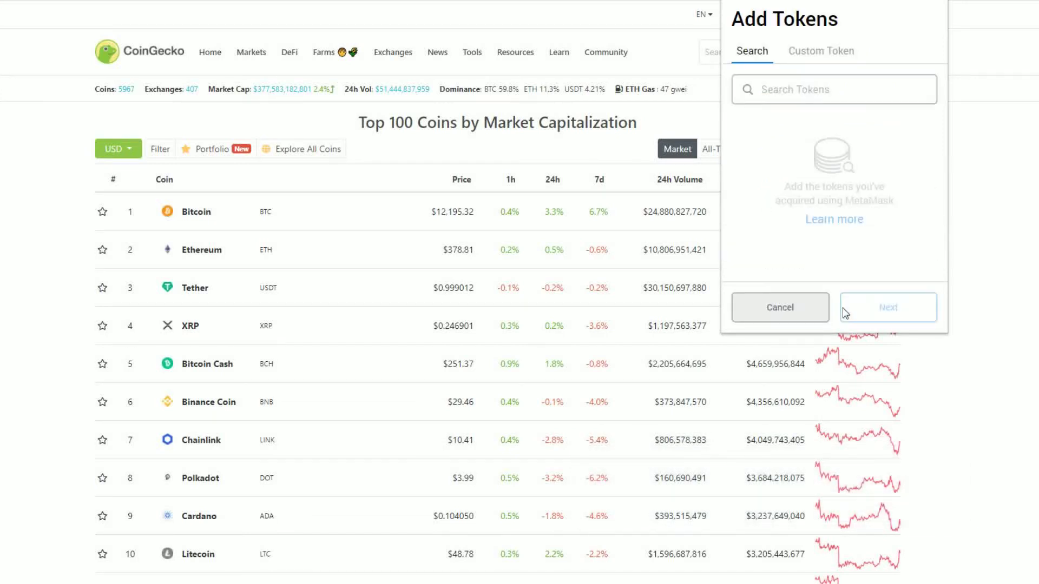
left_click(833, 89)
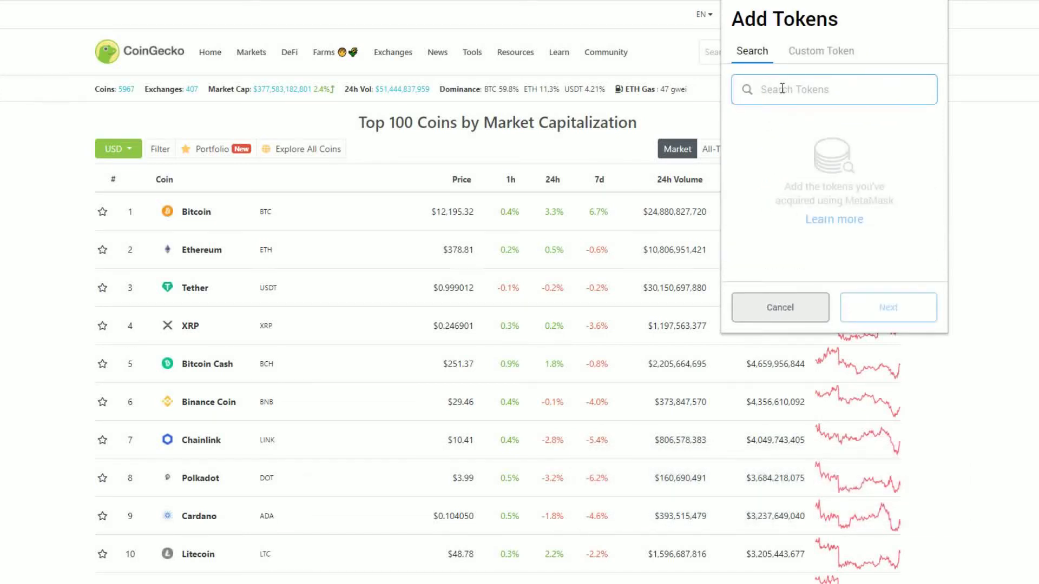
type("bat")
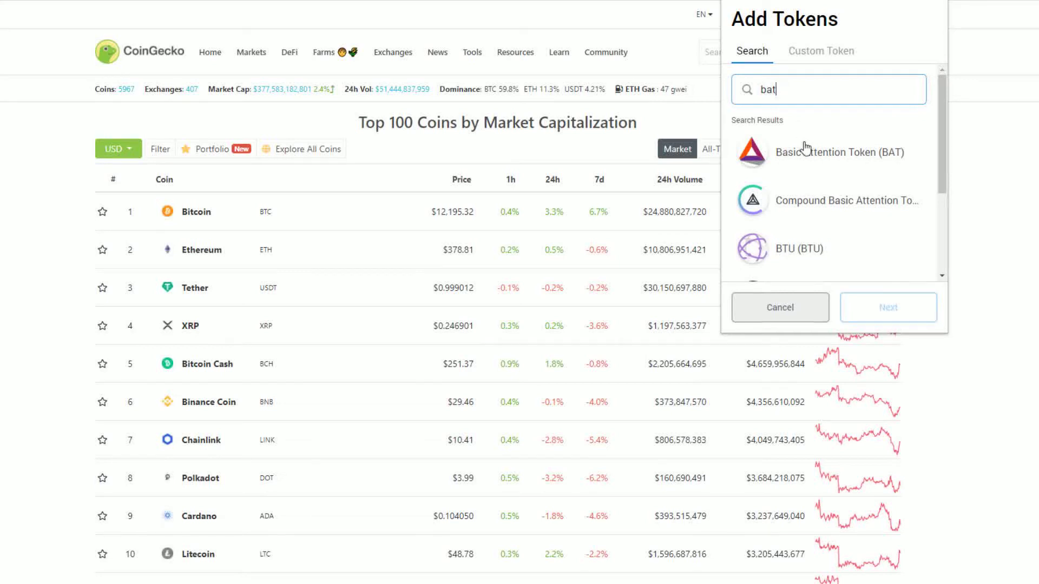
left_click(827, 151)
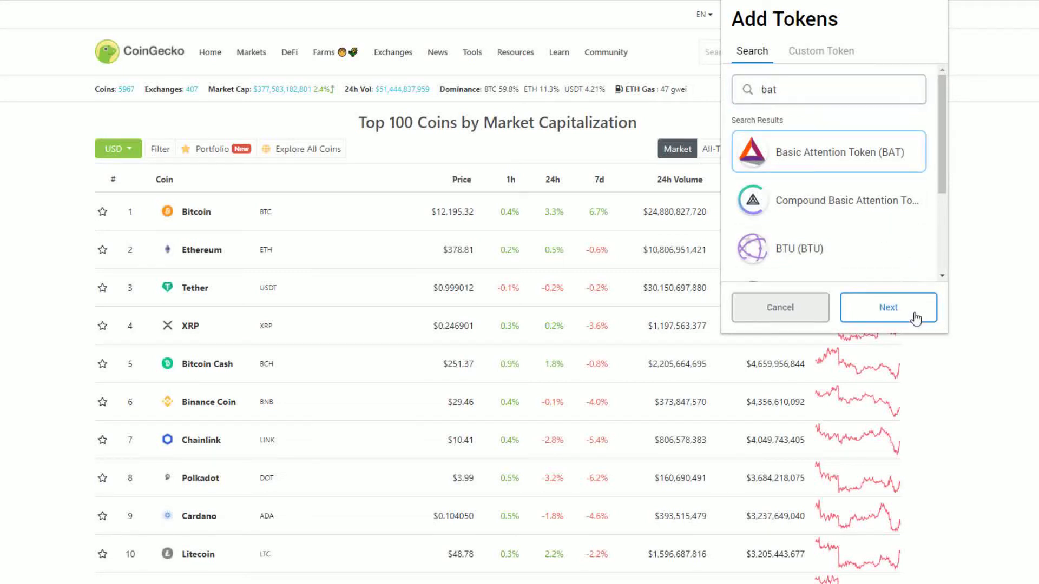
left_click(888, 307)
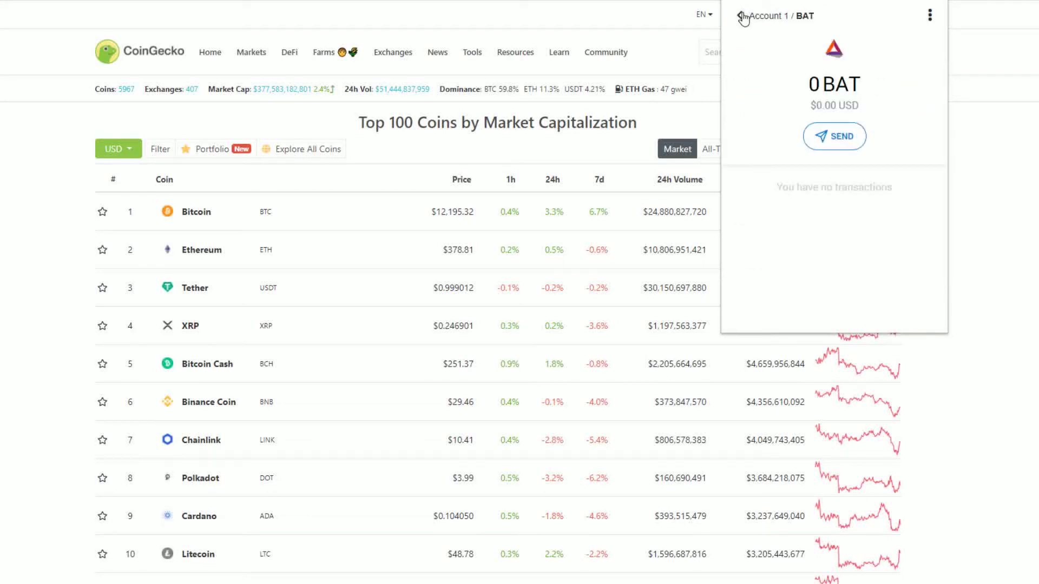
Reach the Custom Token form from Assets, then close the MetaMask popup
left_click(742, 18)
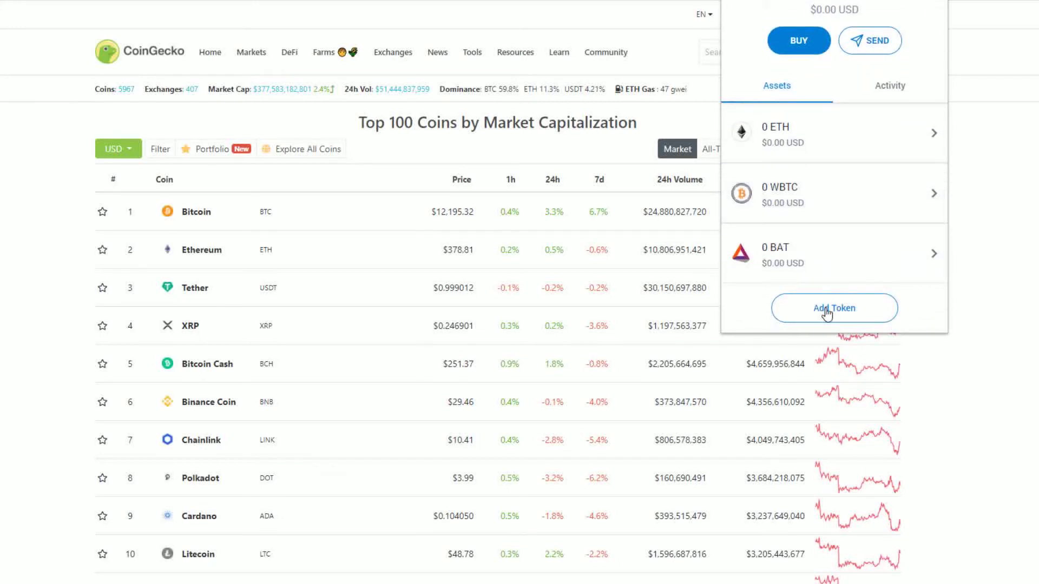
left_click(834, 307)
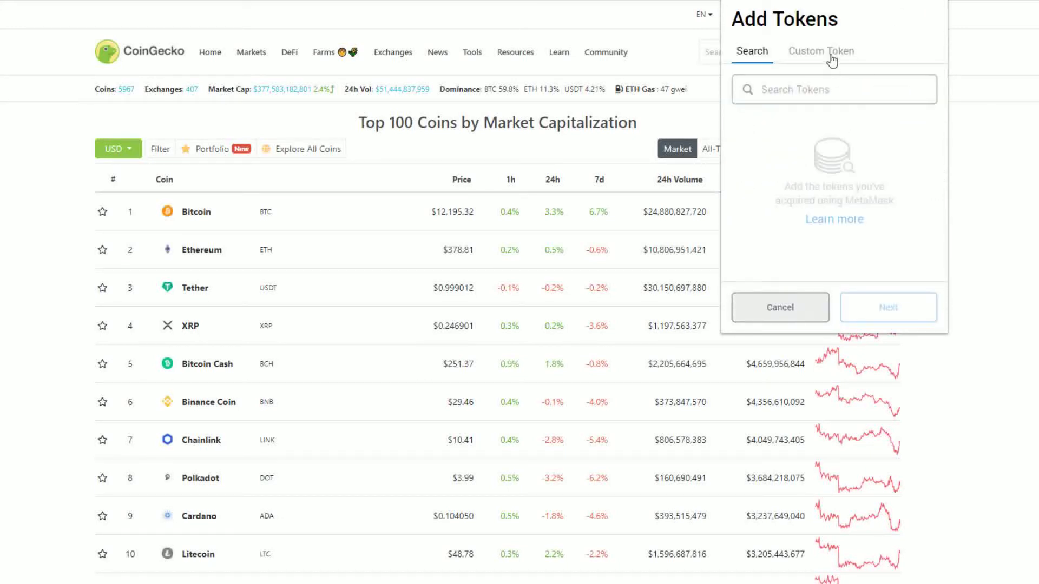
left_click(820, 51)
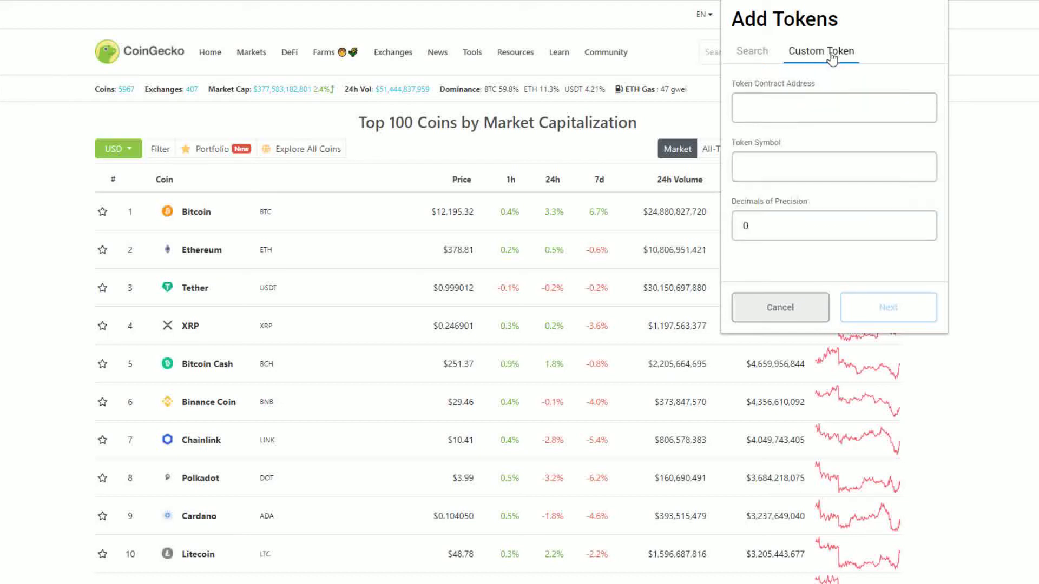
left_click(779, 307)
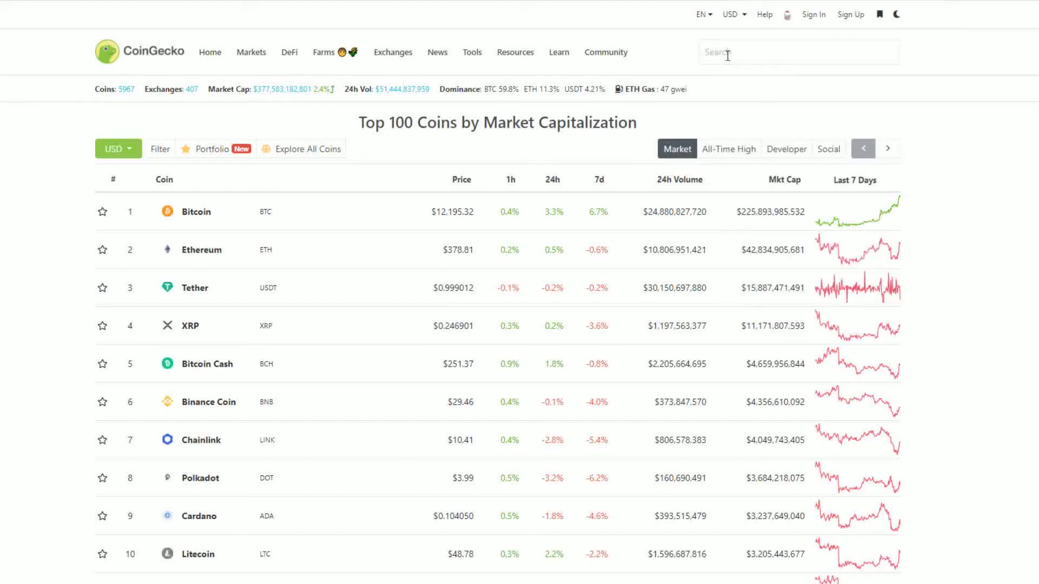
Search CoinGecko for 'h' and open the Huobi Token (HT) coin page
left_click(799, 52)
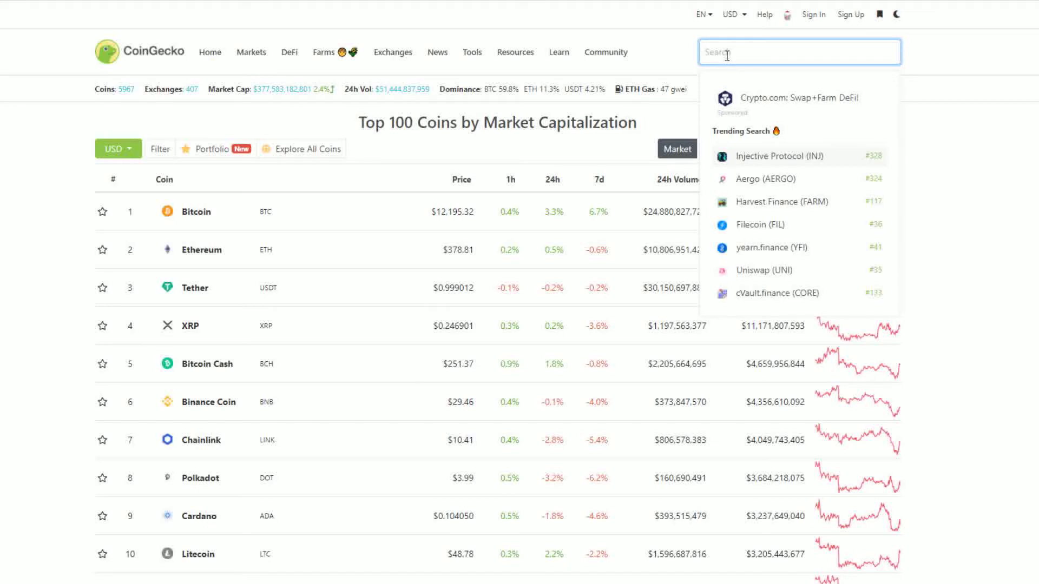
type("h")
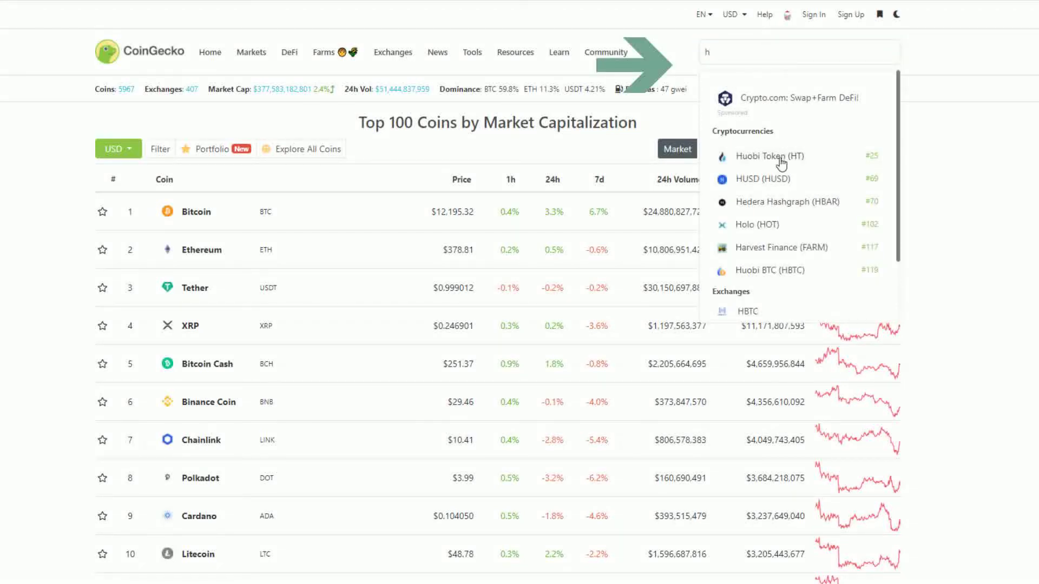
left_click(769, 155)
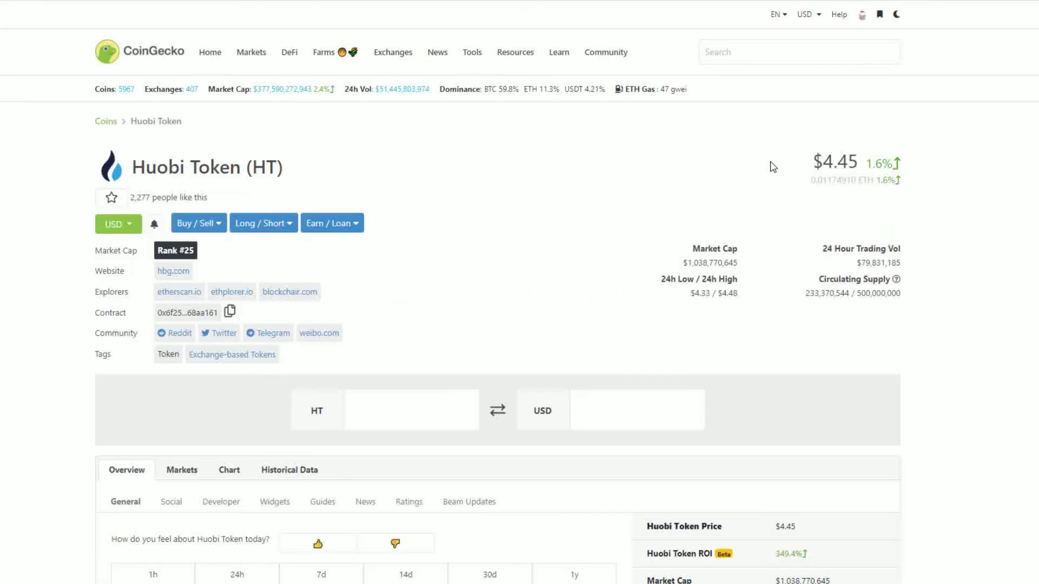
mouse_move(229, 312)
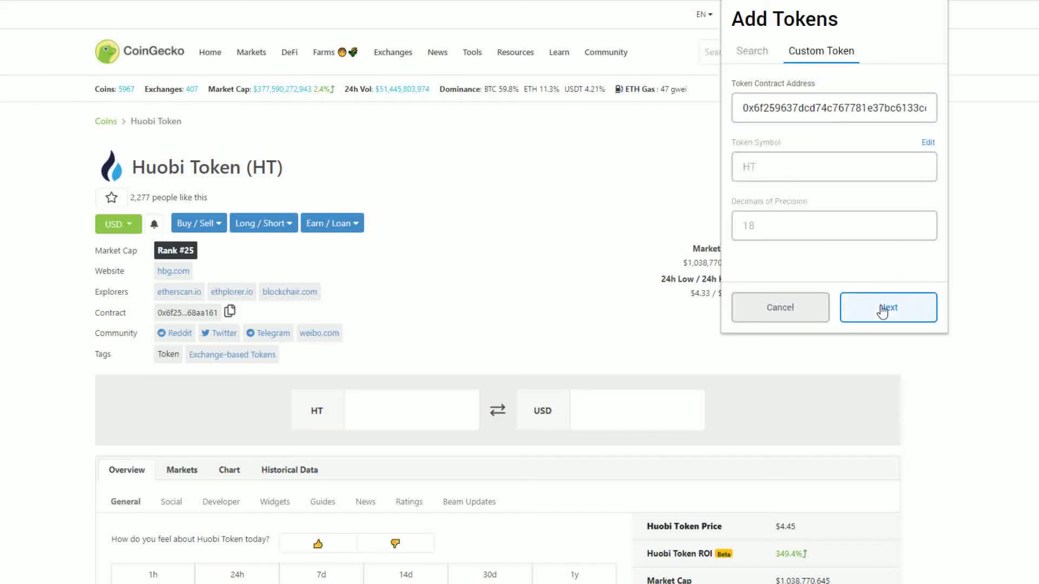
Proceed with adding the HT custom token to the wallet
left_click(888, 308)
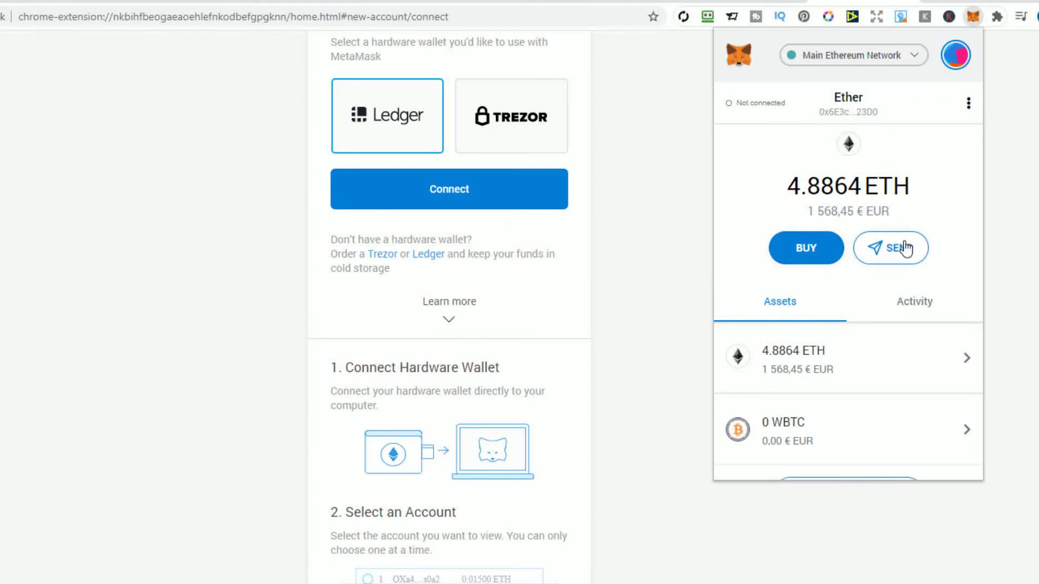
Start an ETH send to the New account, trying Slow and Average before choosing Fast
left_click(889, 248)
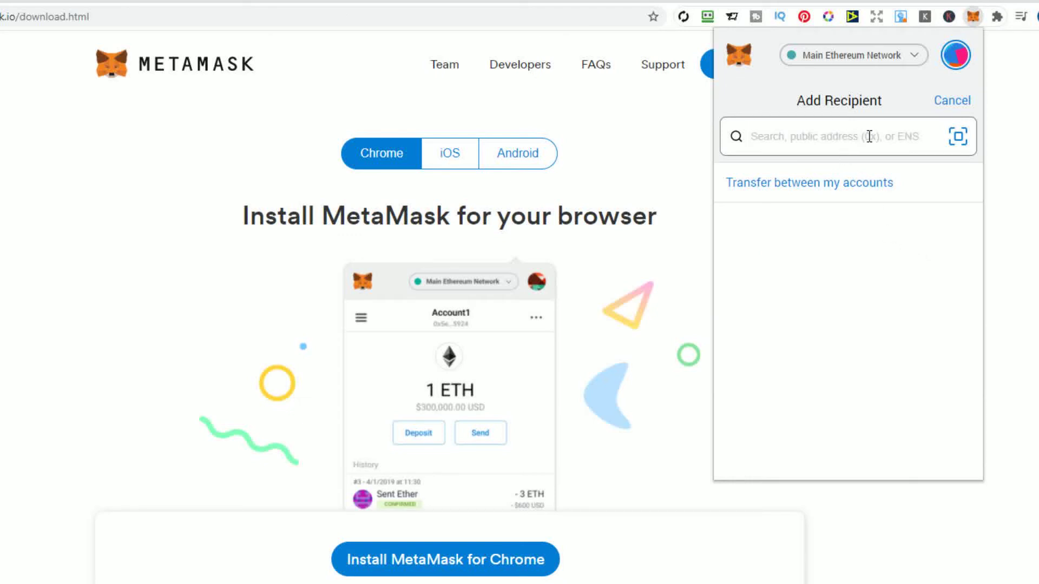
left_click(809, 182)
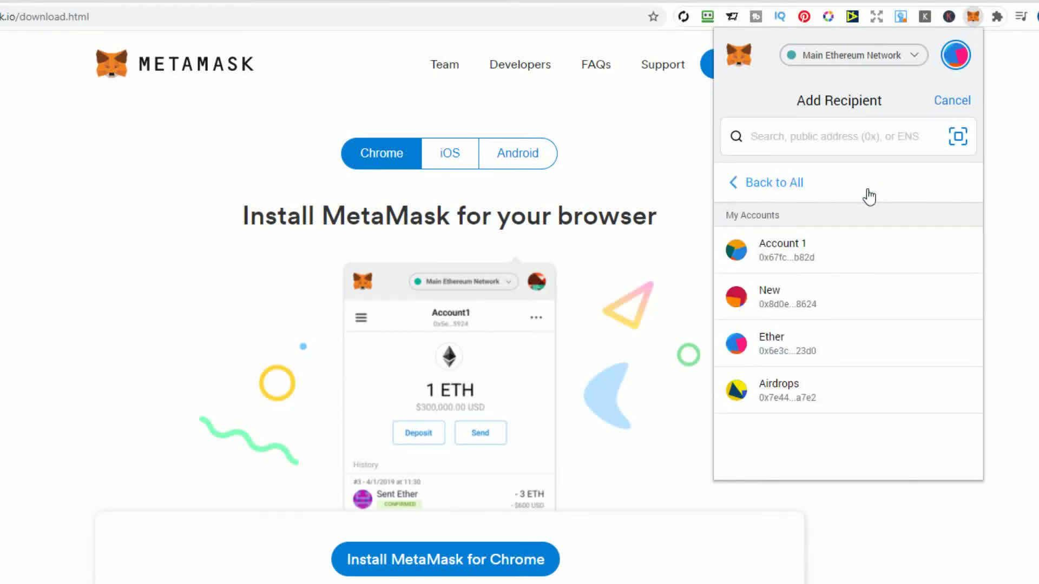
left_click(788, 297)
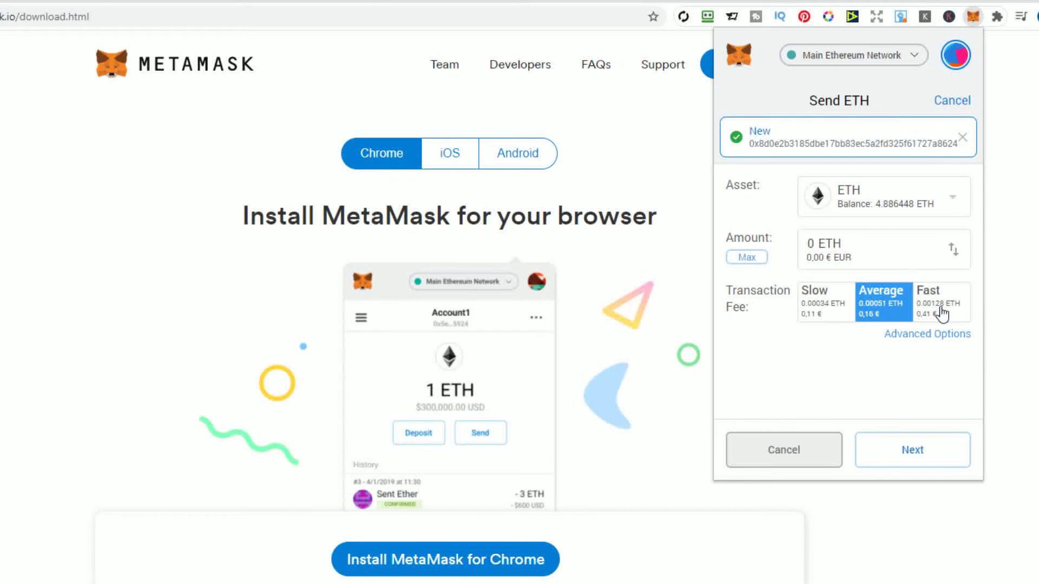
left_click(826, 302)
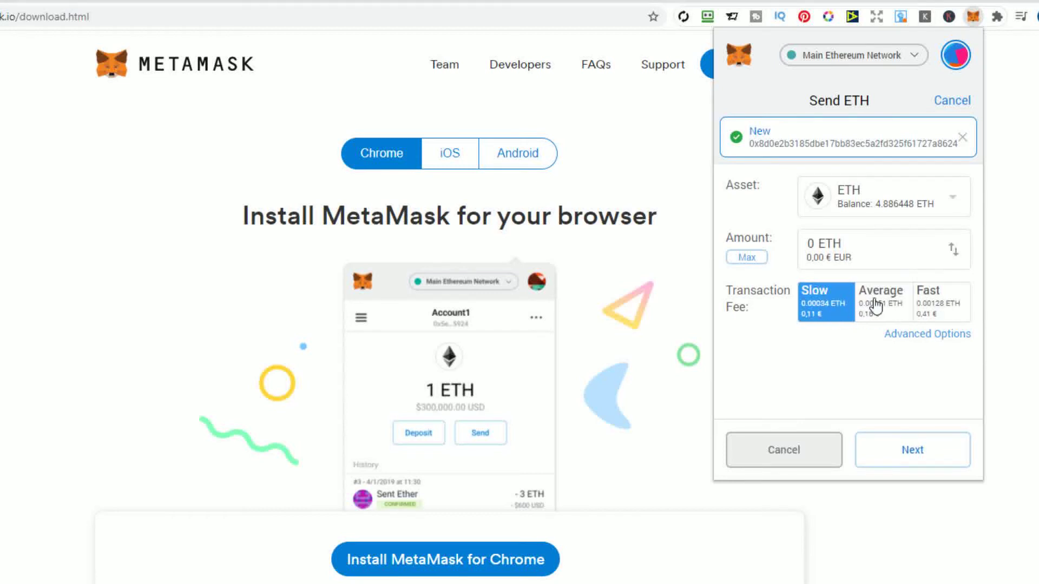
left_click(882, 301)
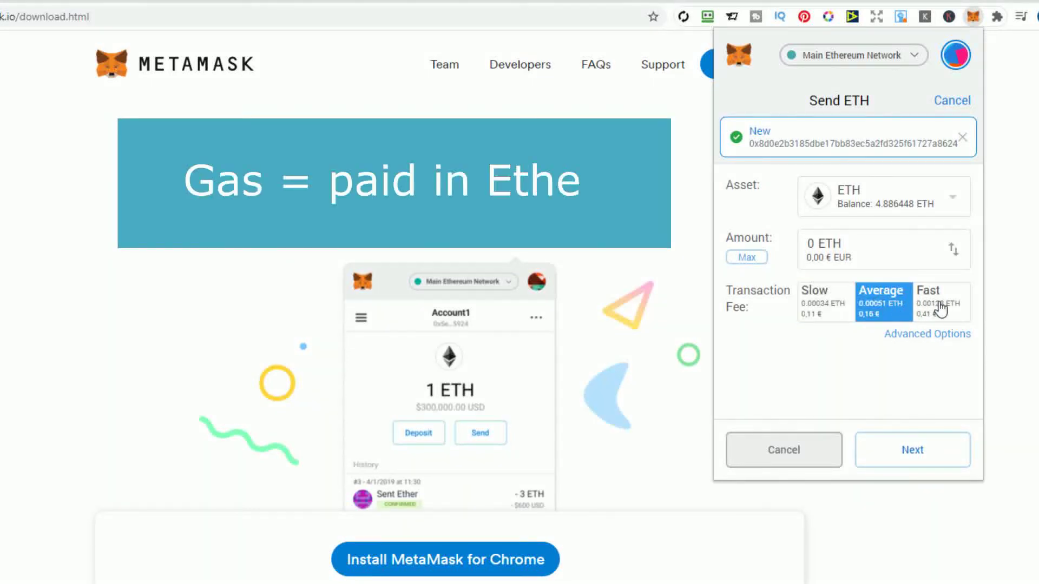
left_click(940, 301)
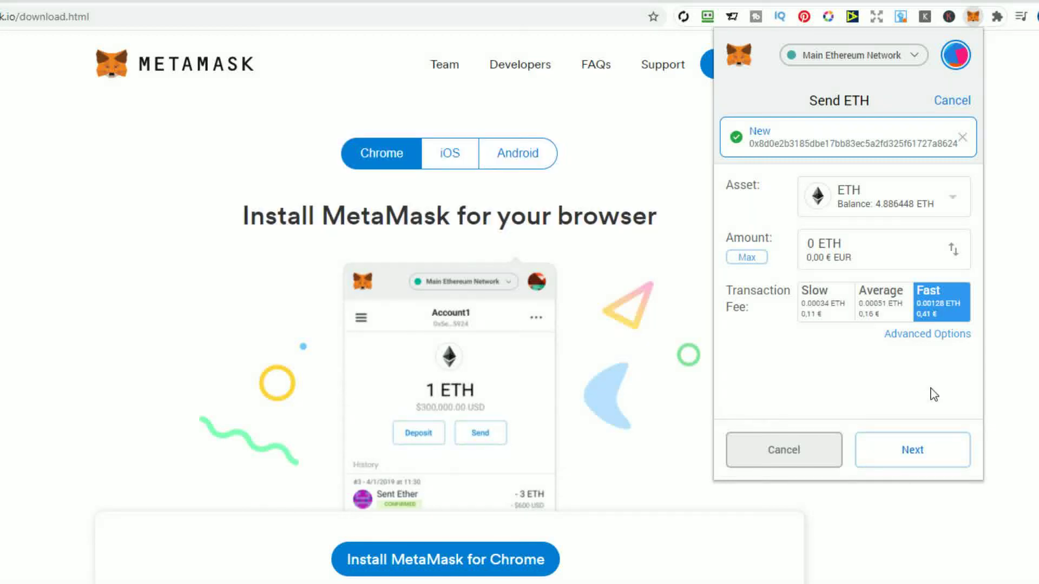
mouse_move(957, 106)
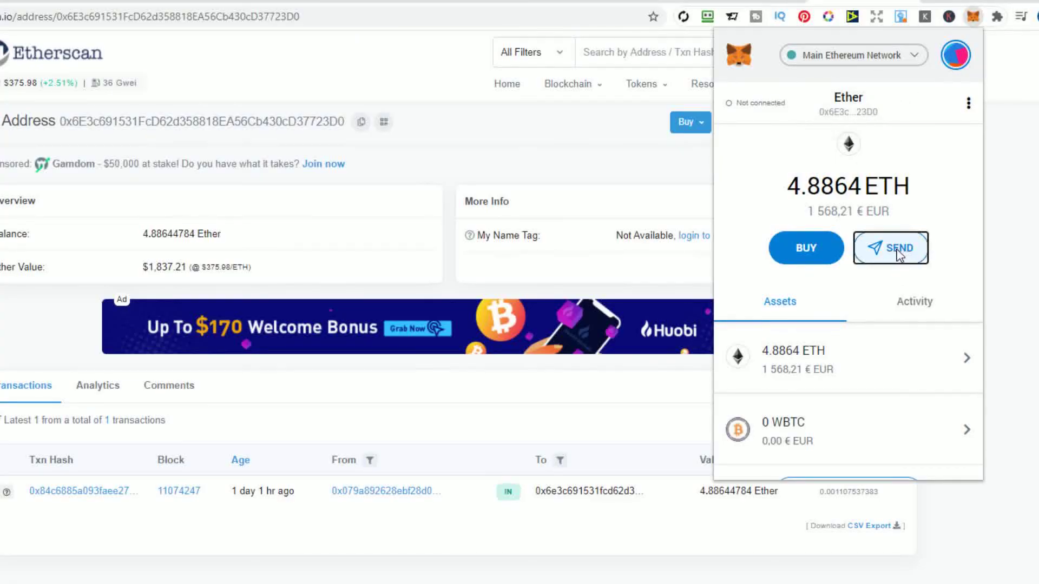
Start a send to New and set custom gas: 44 GWEI price, 21000 limit
left_click(890, 248)
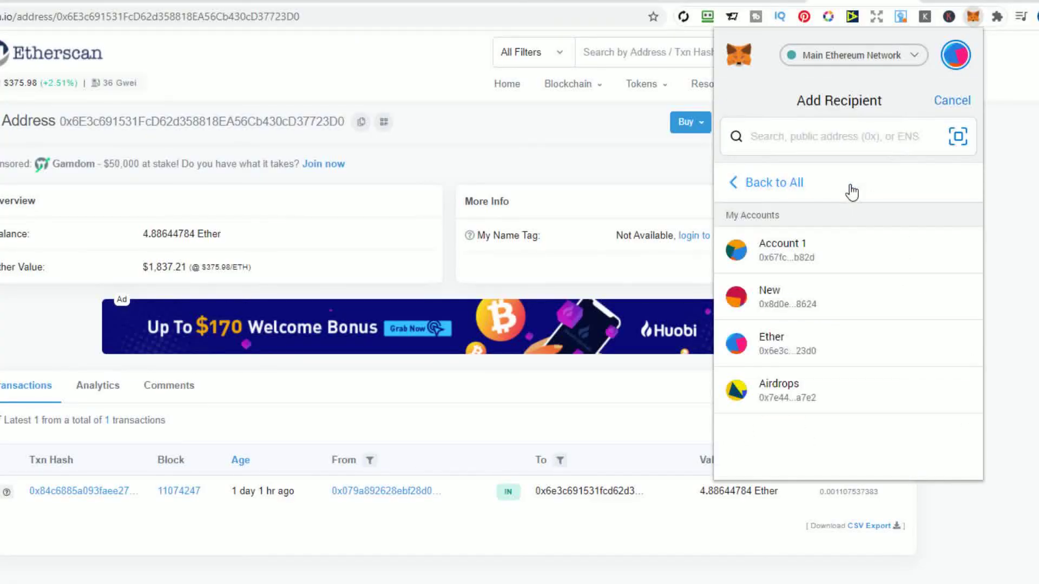
left_click(768, 297)
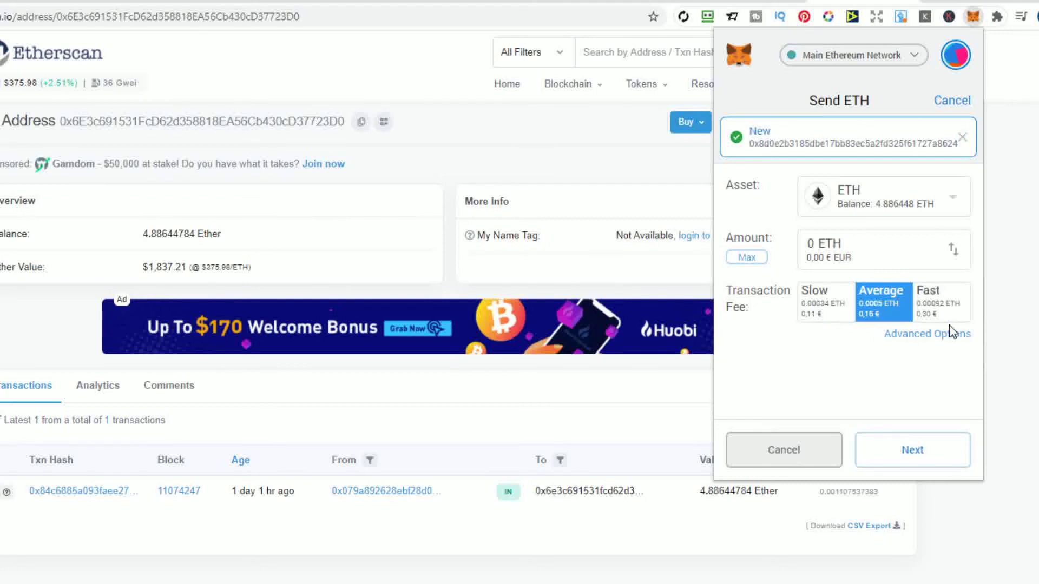
left_click(927, 333)
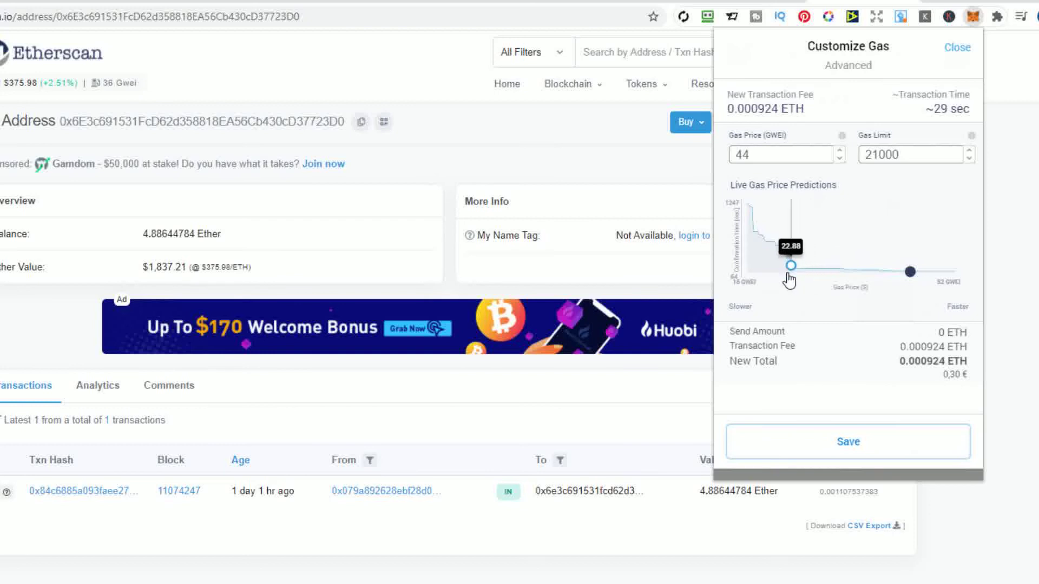
left_click_drag(790, 266, 786, 268)
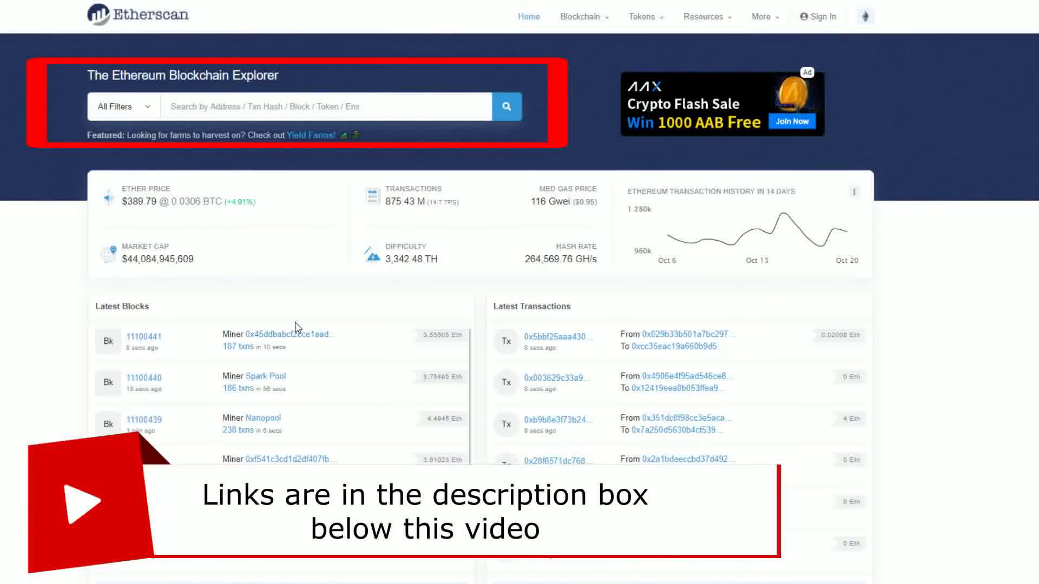
Open a miner's address from Latest Blocks and view its top transaction sending 103.33 Ether
left_click(290, 334)
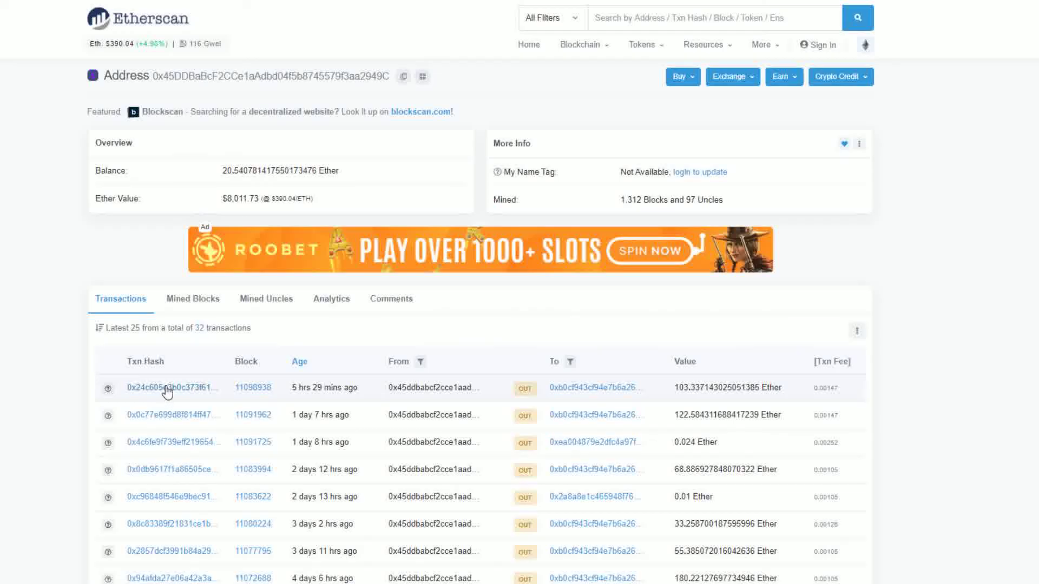
left_click(169, 387)
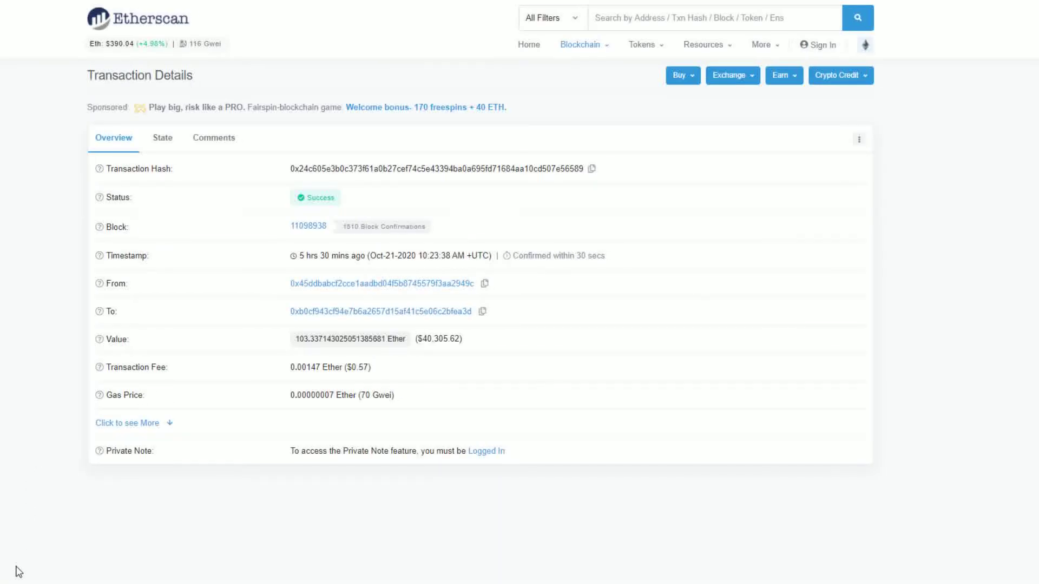
mouse_move(265, 411)
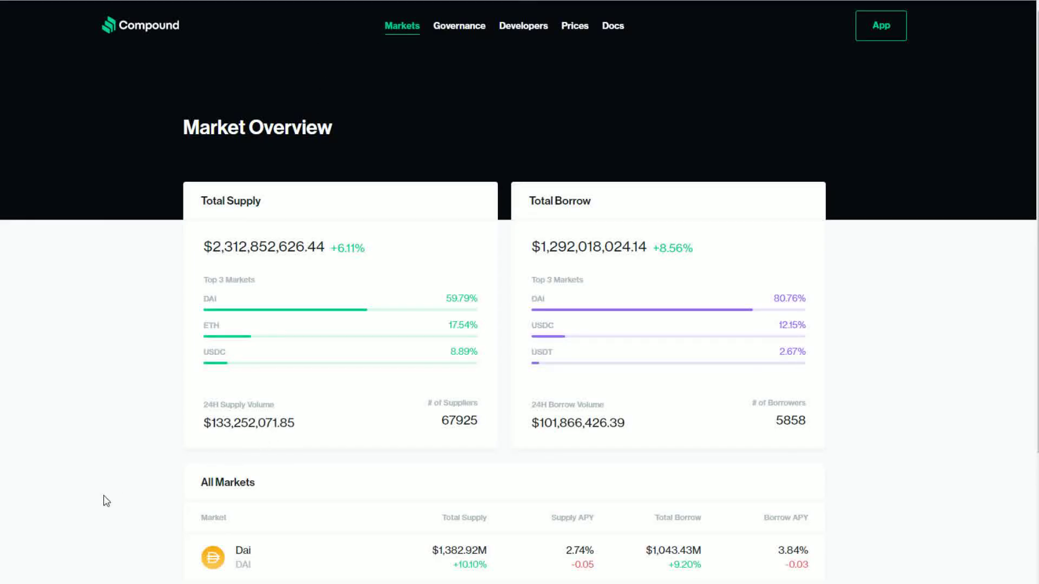
Scroll the Compound markets page, then go to the DeFi Pulse leaderboard showing $12.23B locked
scroll("down", 3)
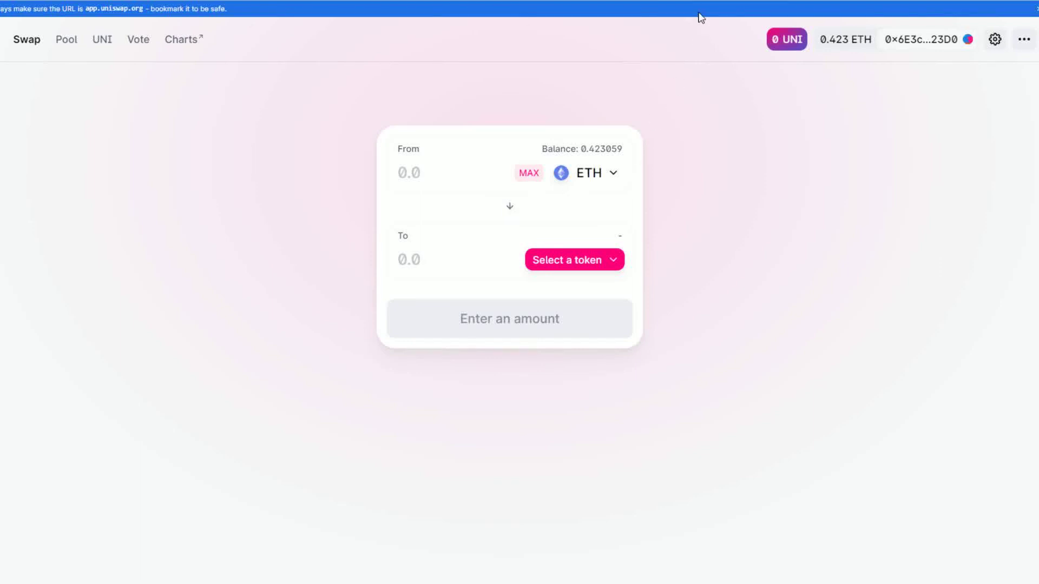
mouse_move(699, 18)
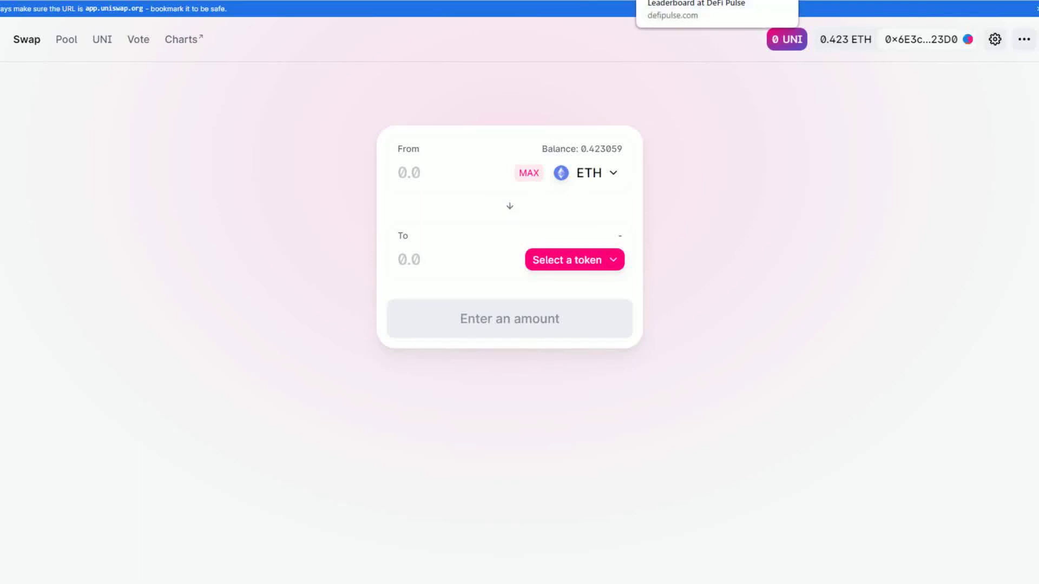
left_click(694, 10)
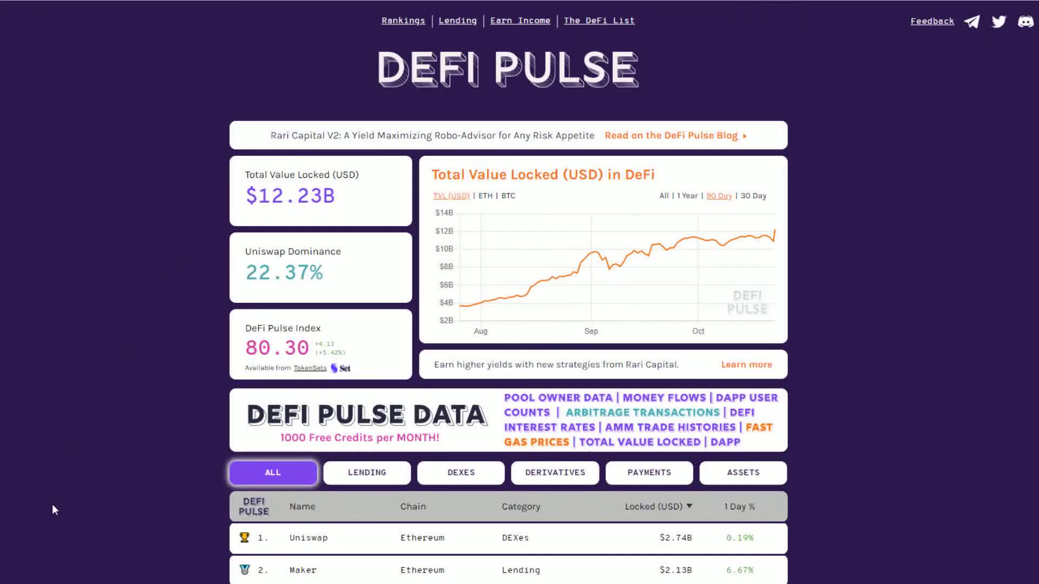